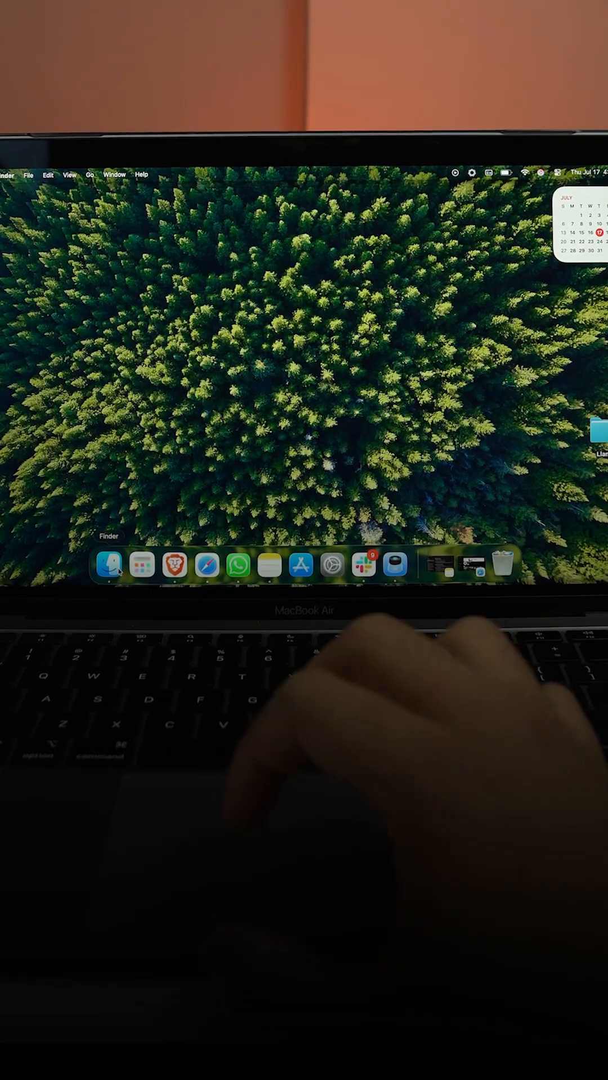
- Bring up a new Finder window listing Macintosh HD and Network
left_click(108, 564)
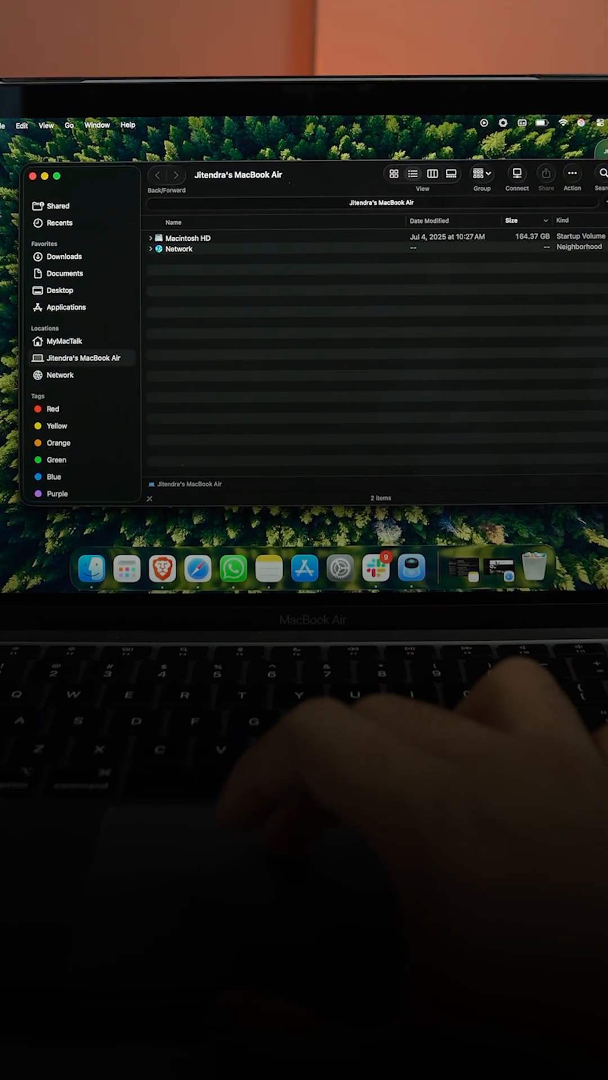
- Show Finder Settings with Command-comma after glancing at the Finder menu
left_click(56, 125)
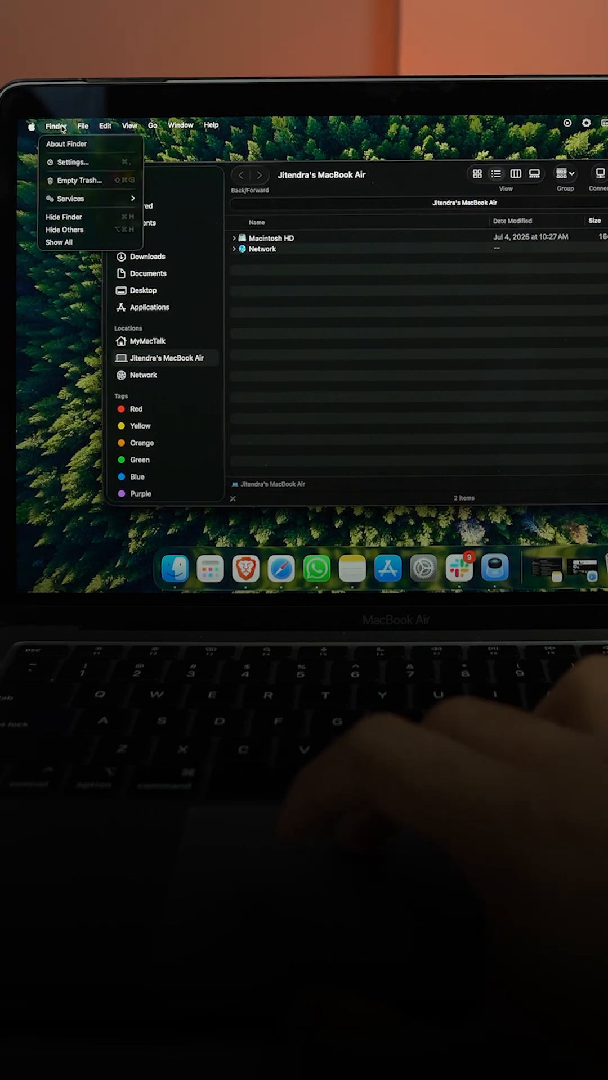
mouse_move(72, 162)
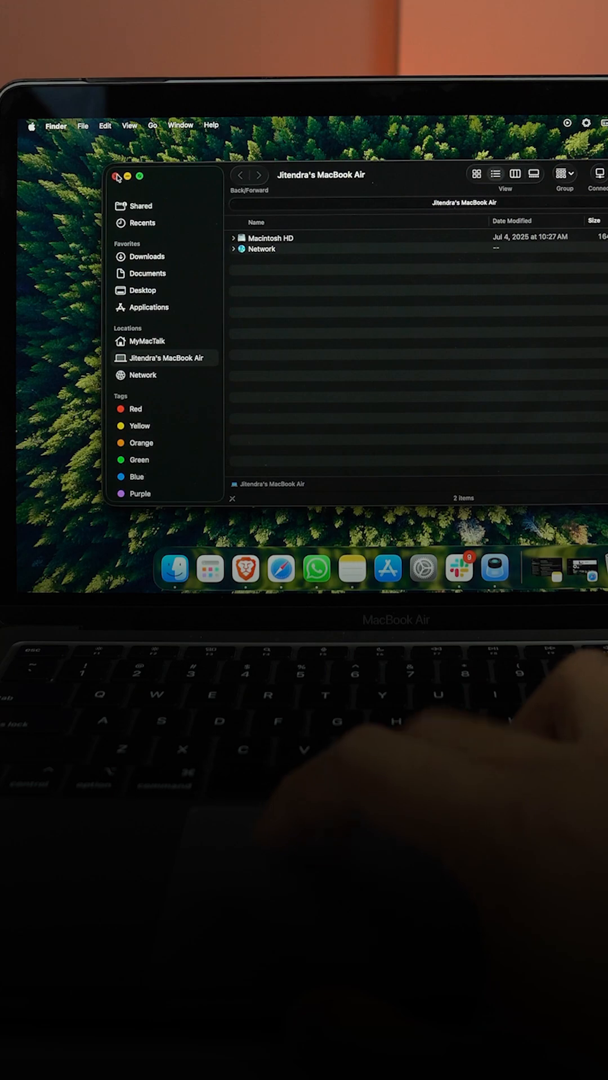
key("cmd+,")
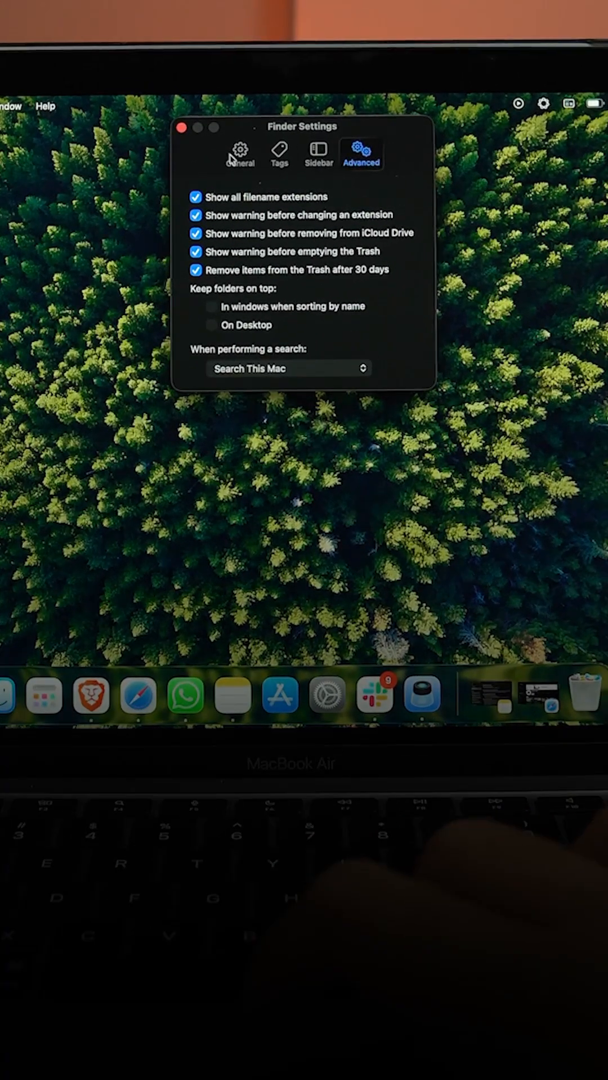
left_click(238, 155)
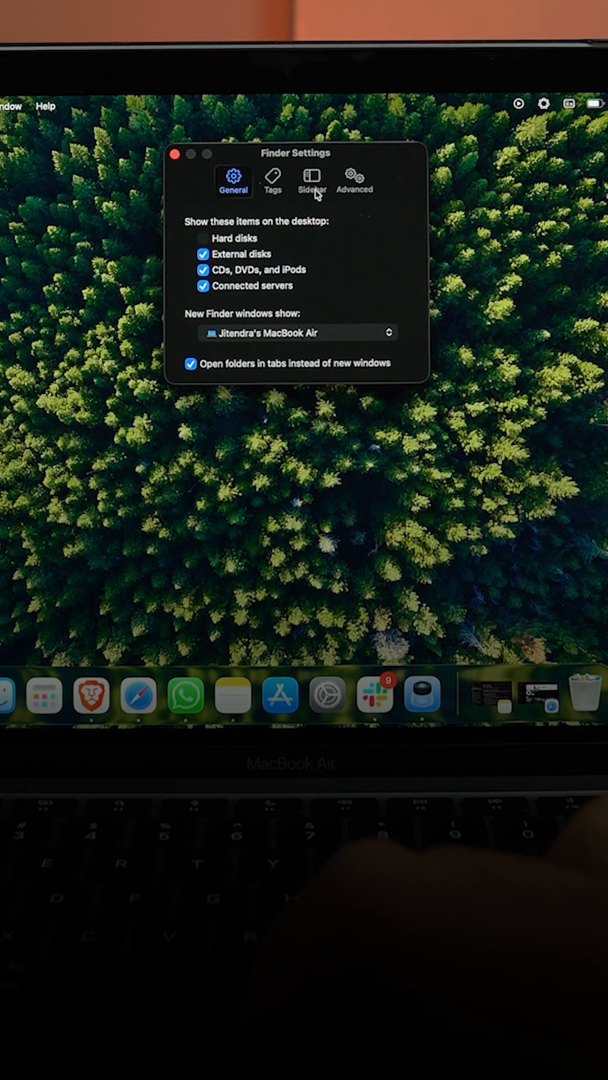
mouse_move(354, 186)
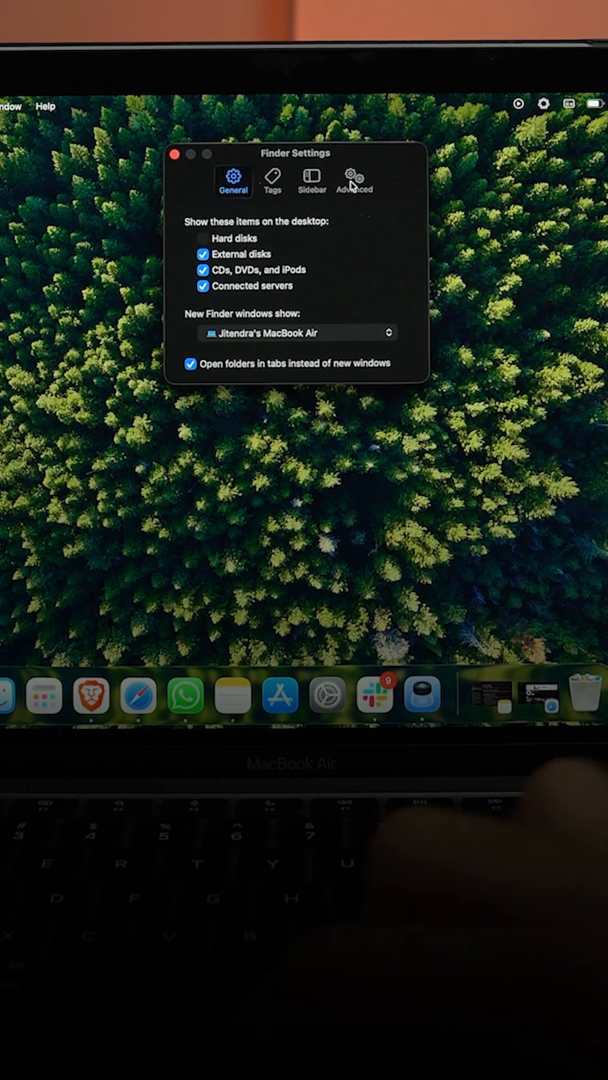
left_click(354, 181)
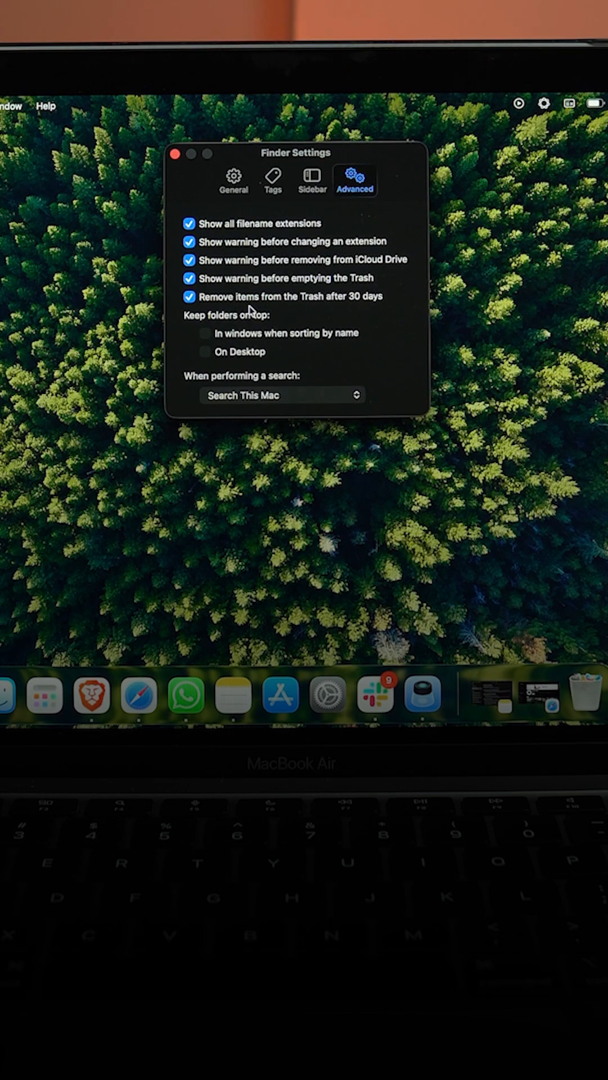
- Leave 'Remove items from the Trash after 30 days' checked and close Finder Settings
left_click(189, 296)
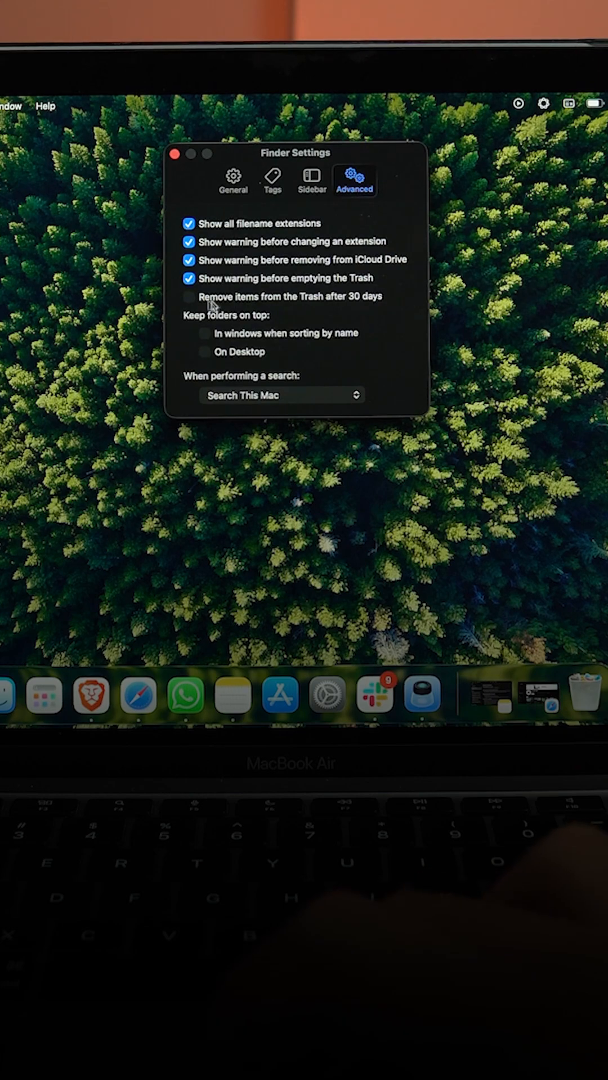
left_click(188, 297)
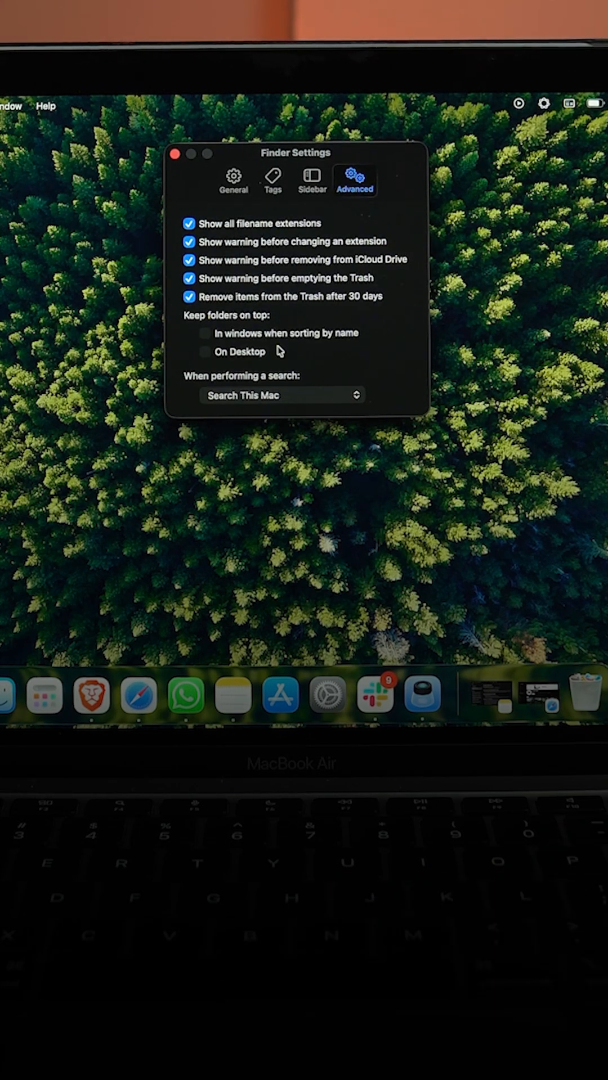
left_click(175, 156)
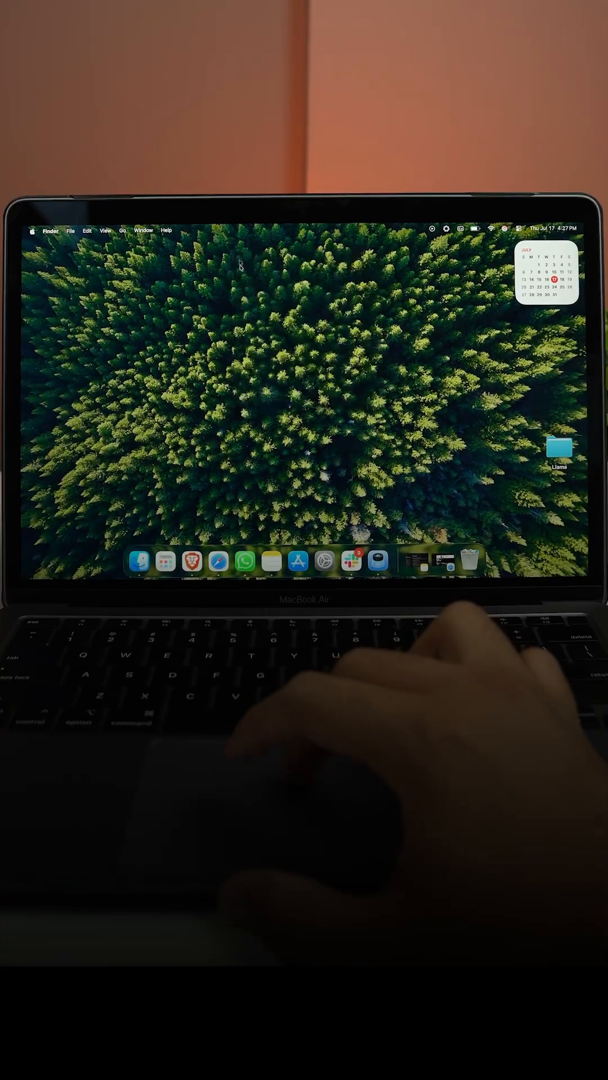